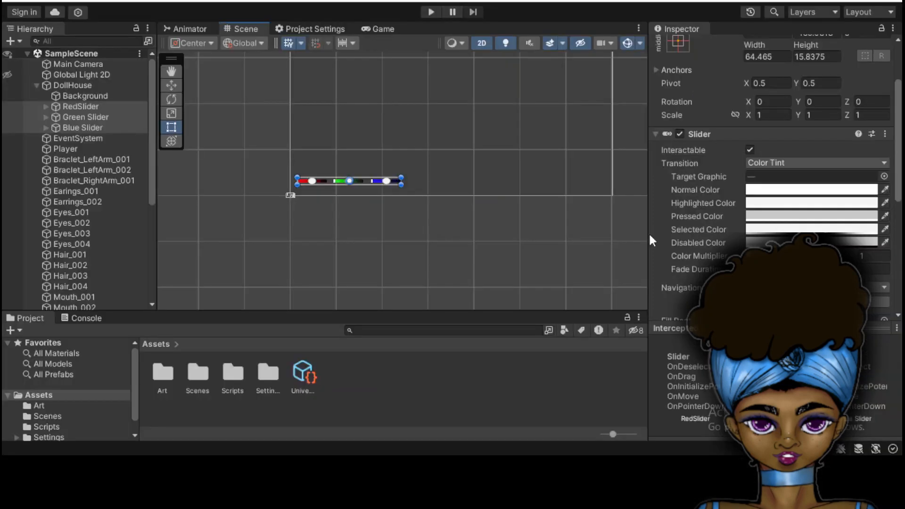
Step: Select the DollHouse canvas, then preview the doll game in Play mode and stop
click(72, 85)
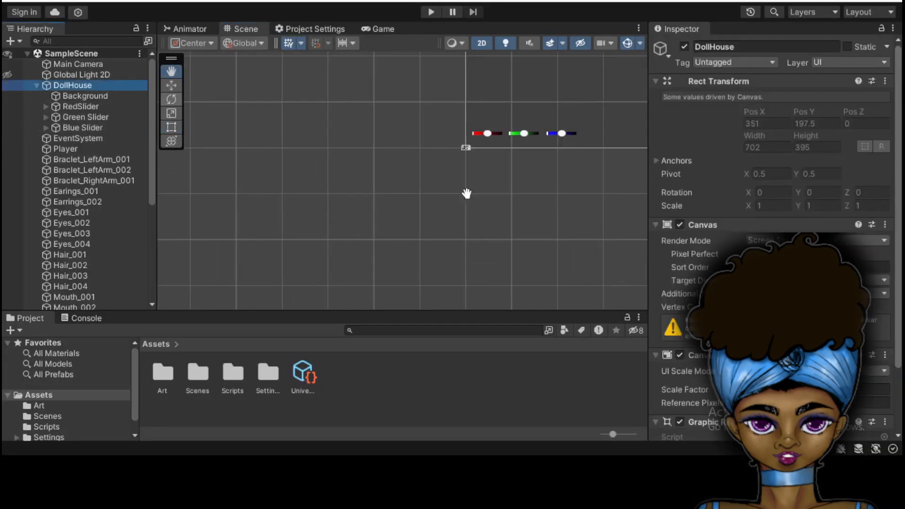
click(431, 12)
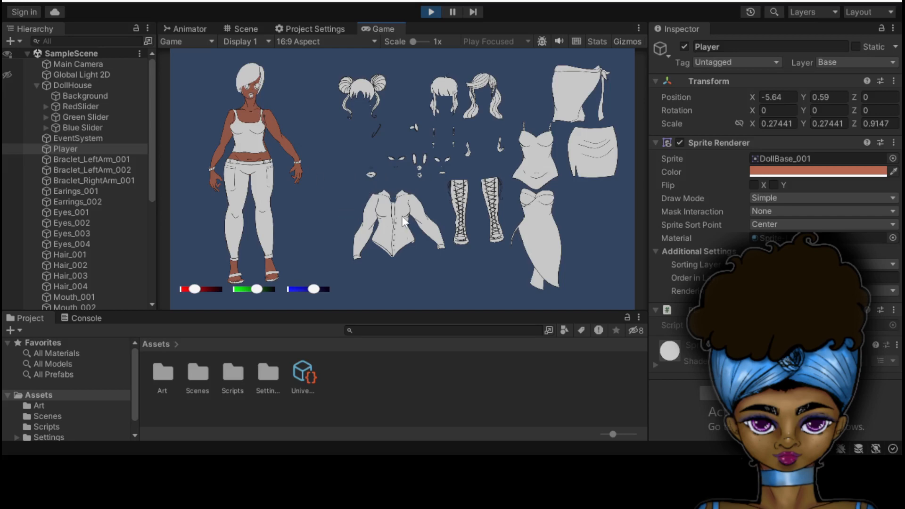
mouse_move(450, 287)
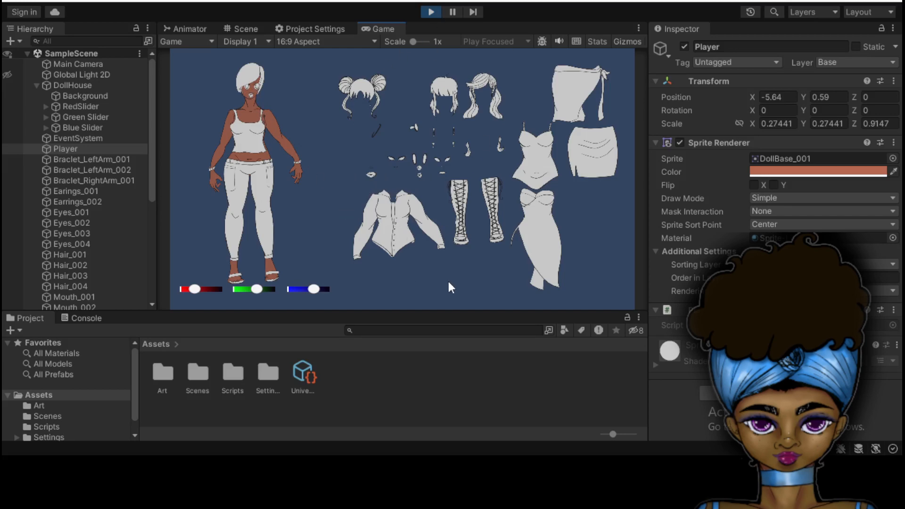
click(241, 28)
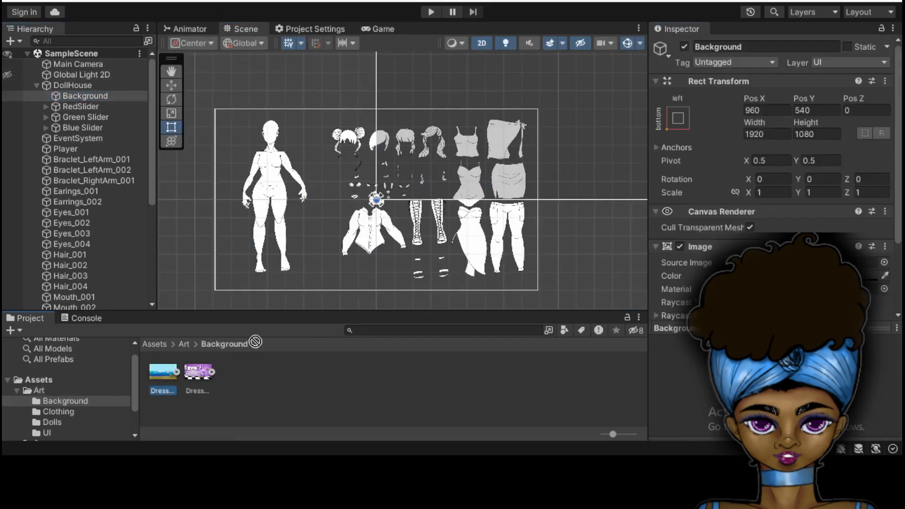
Step: Run and stop Play to check the semi-transparent beach background
click(432, 12)
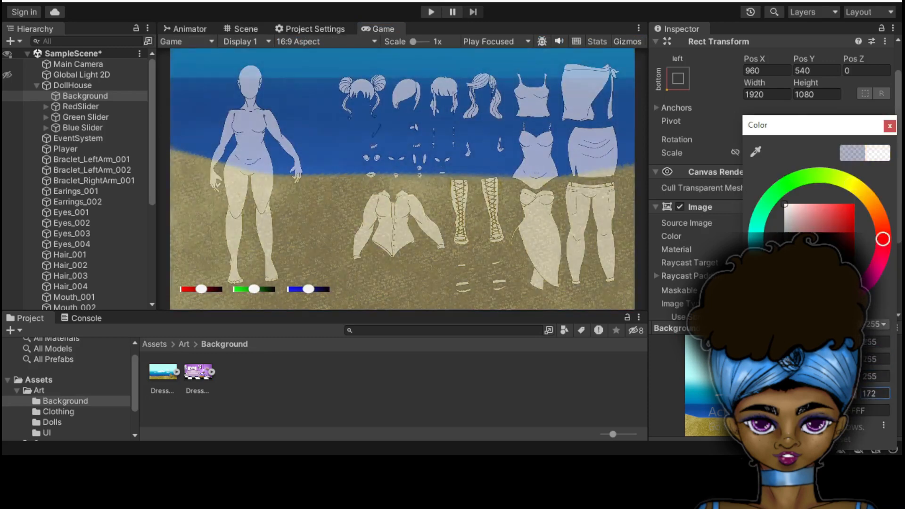
click(242, 28)
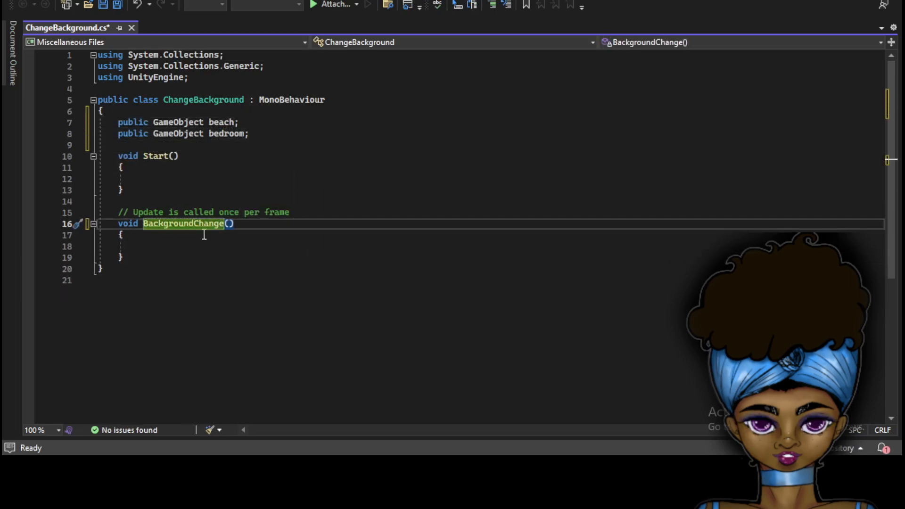
Step: Write beach.SetActive(false) and declare a public bool isBedroom = false in ChangeBackground.cs
text(beach.setActive[false];)
text(bedroom.SetActive(true);)
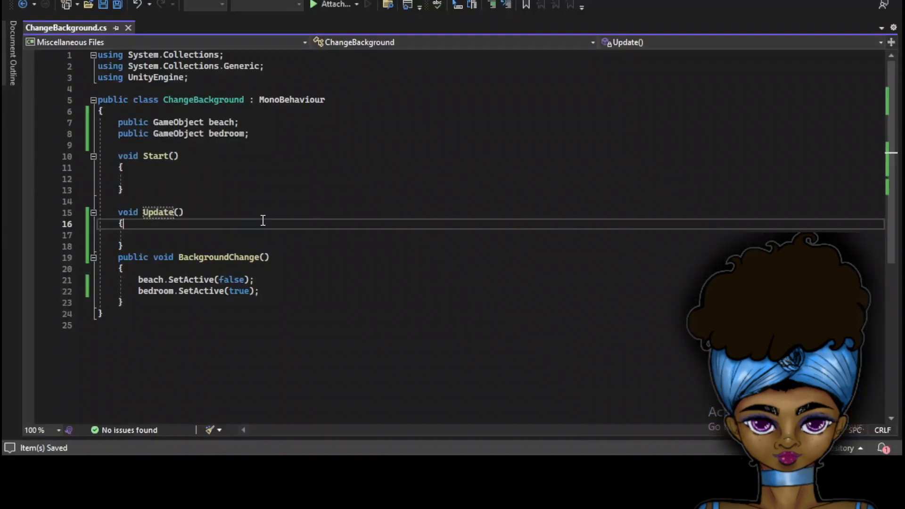
text(public bool isBedroom = false;)
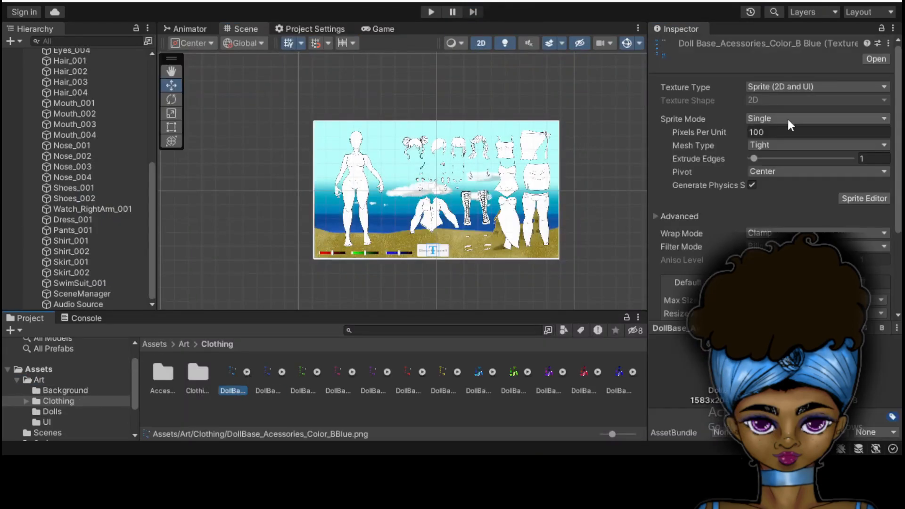
Step: Place the coloured clothing sprites around the doll and run the game to test
click(863, 198)
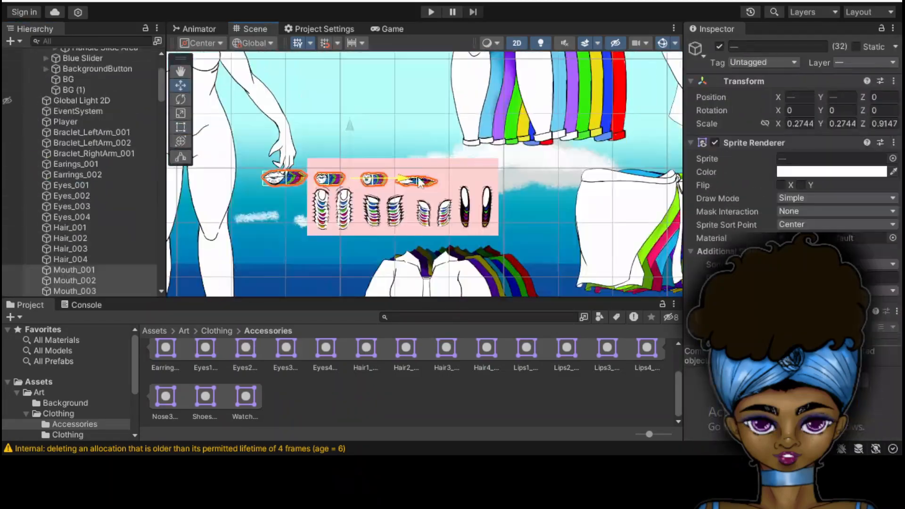
click(386, 29)
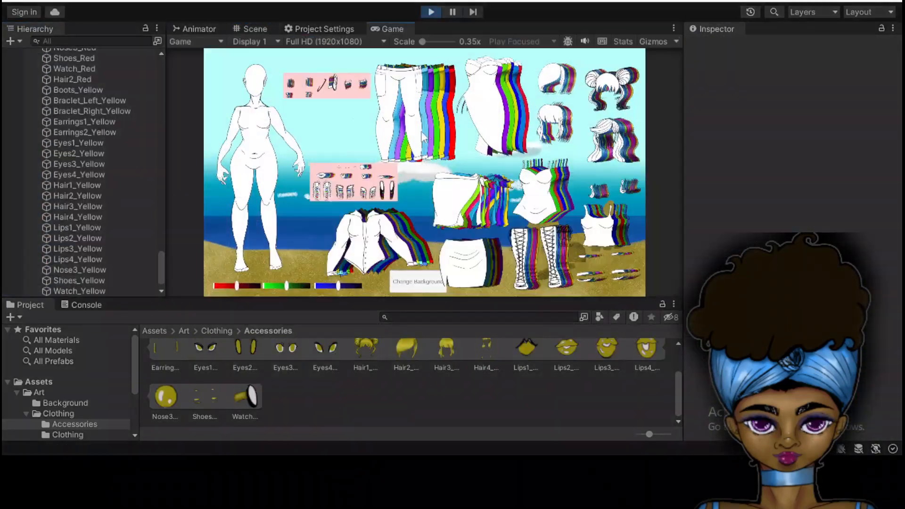
Step: Maximize the Game view and put the dark blue top on the doll
click(255, 29)
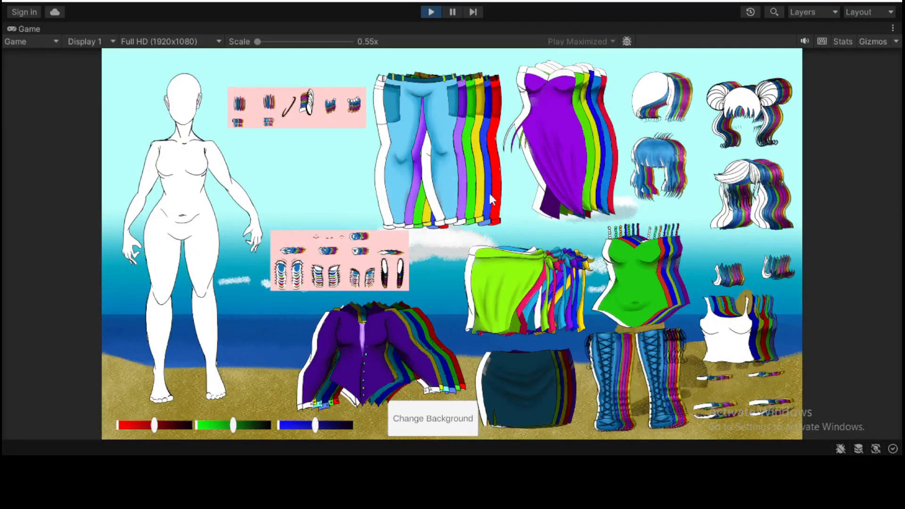
mouse_move(149, 125)
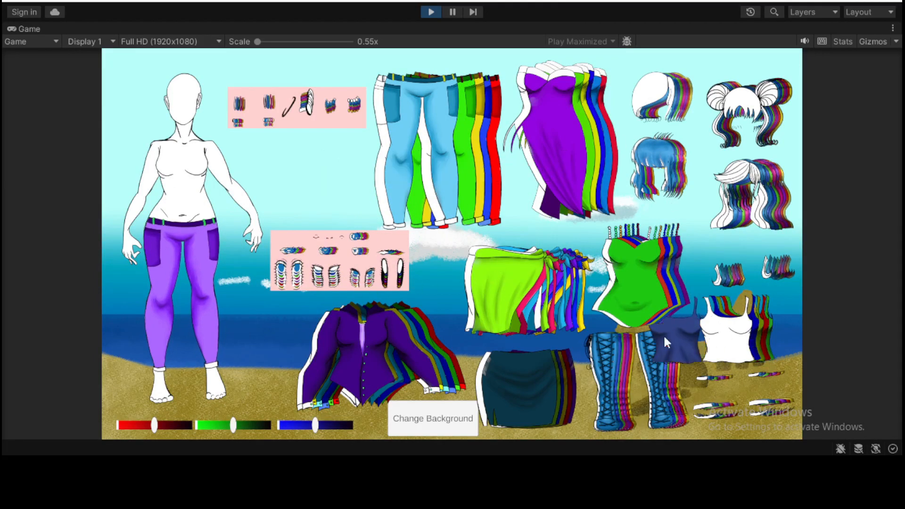
click(672, 337)
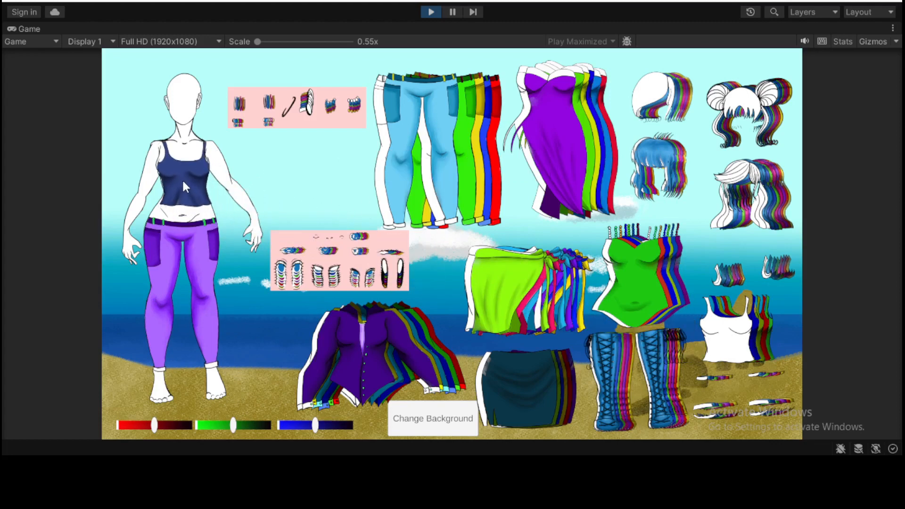
mouse_move(182, 185)
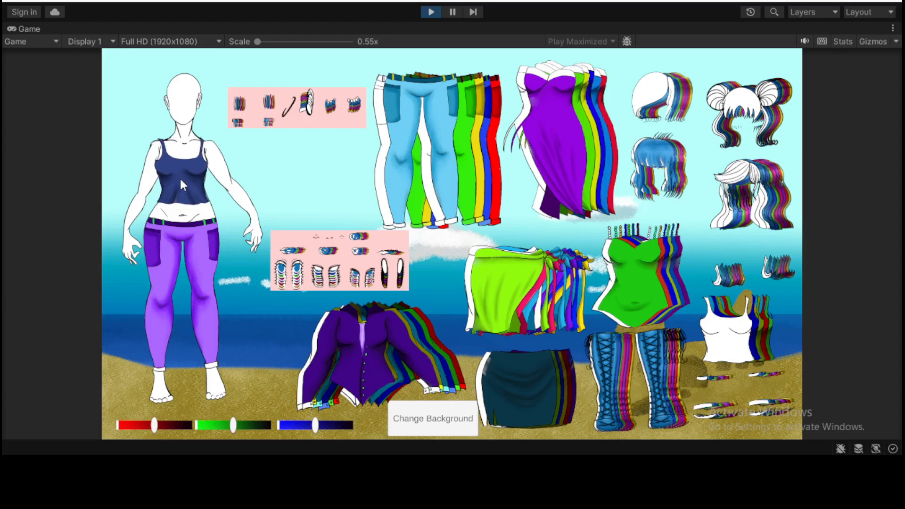
mouse_move(328, 145)
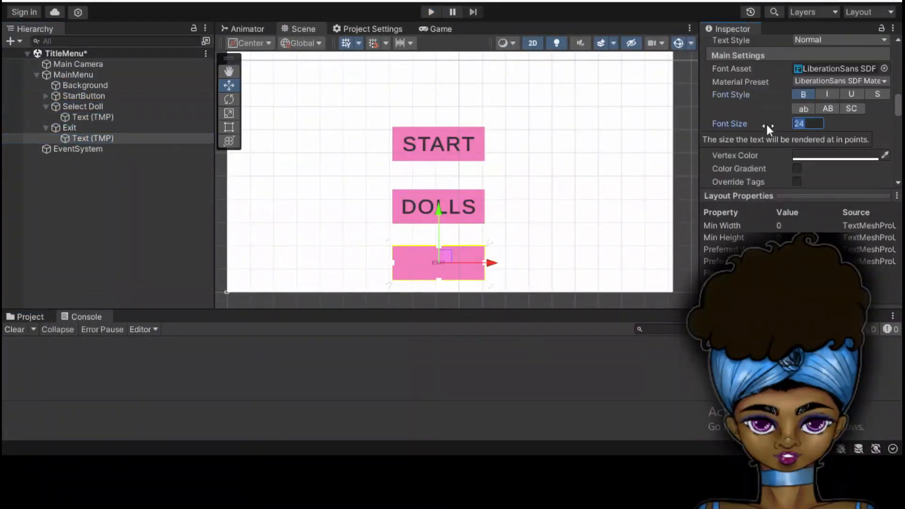
Step: Add title menu elements from the Hierarchy context menu, then run the TitleMenu scene
right_click(72, 74)
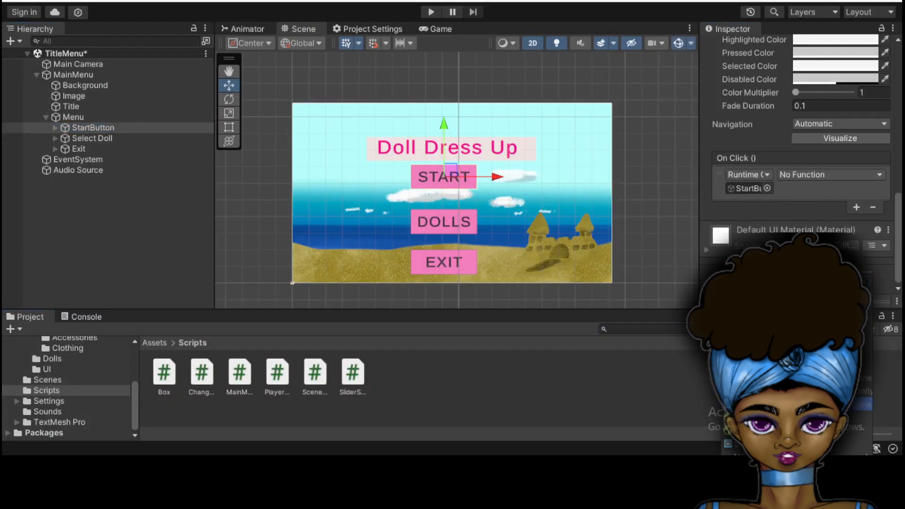
click(432, 12)
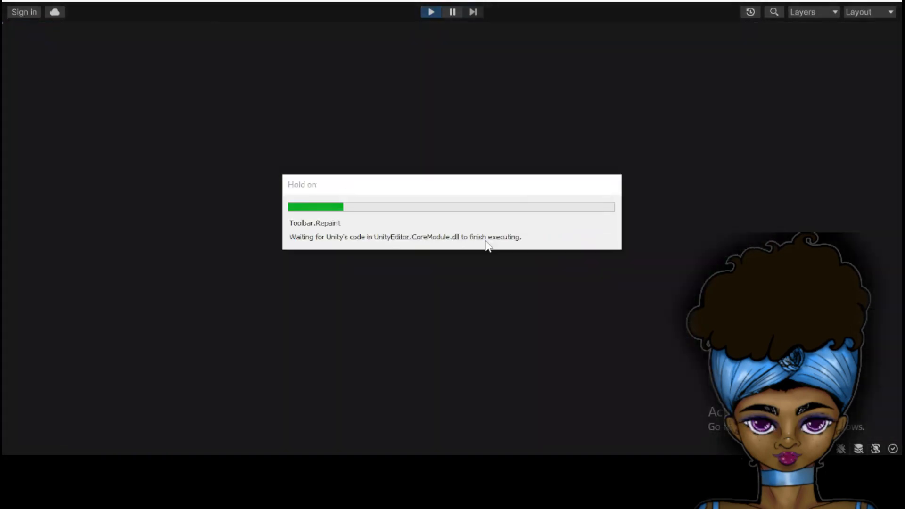